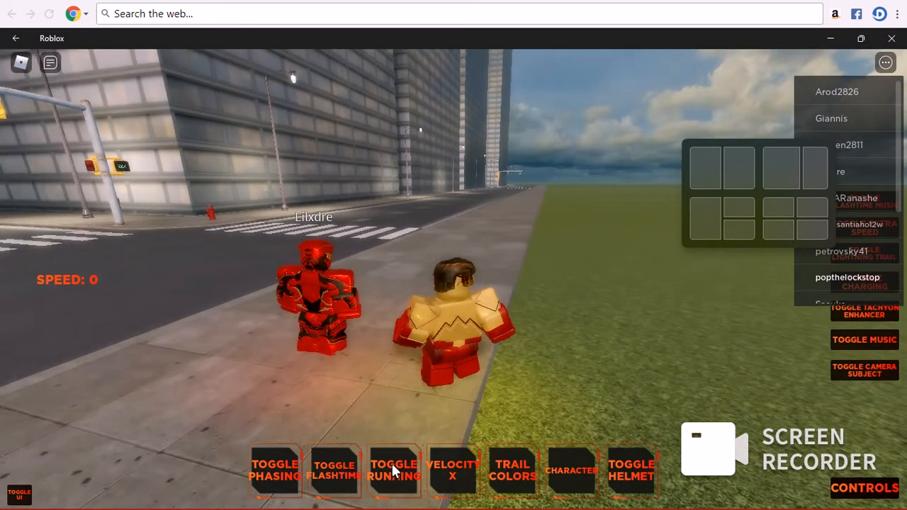
- Toggle running on, sprint from the city street into the grassy field, then toggle it off
left_click(395, 476)
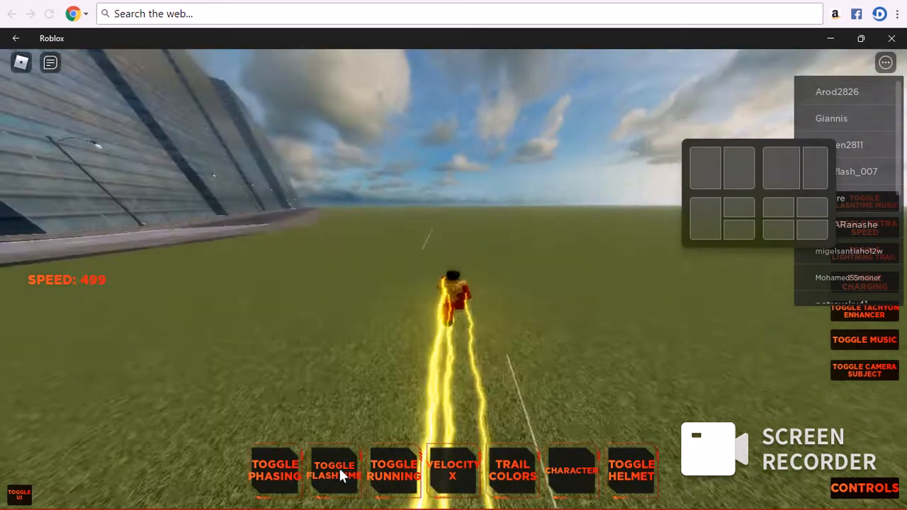
left_click(394, 477)
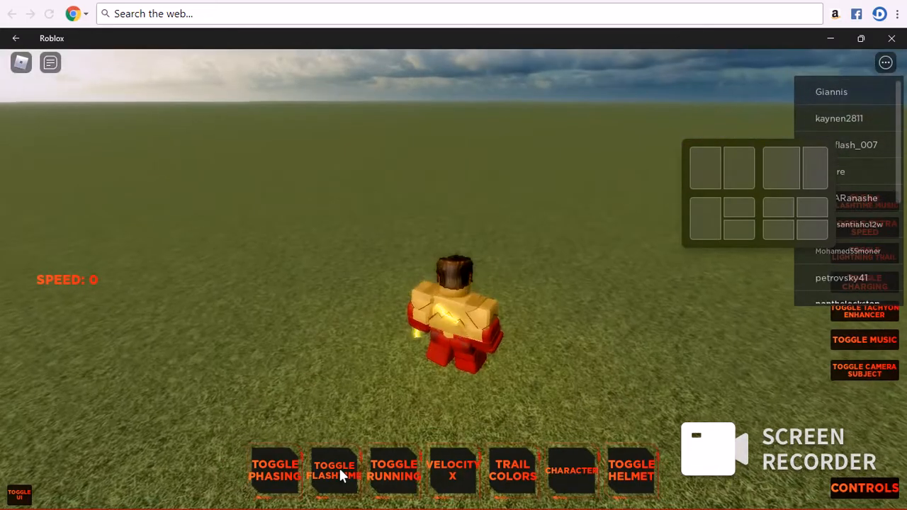
- Open the Screen Recorder window from the taskbar to show elapsed recording time
left_click(337, 477)
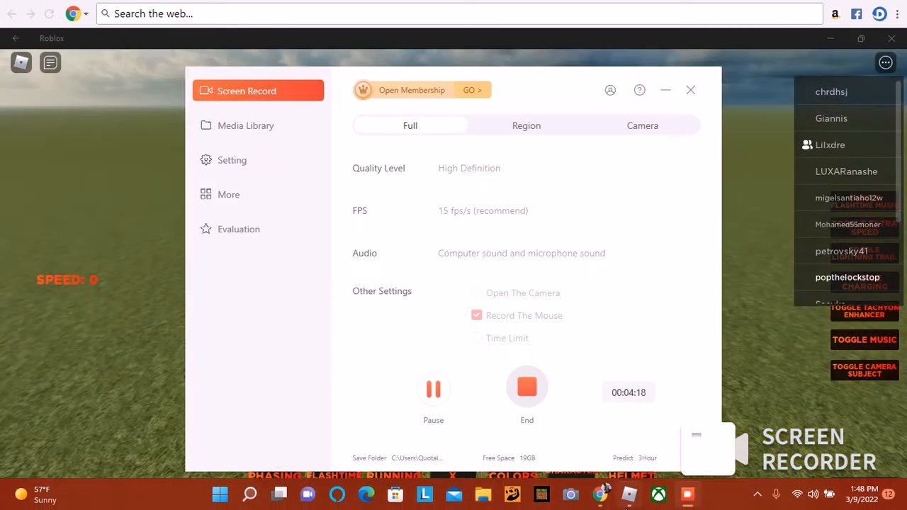
- Minimize the Screen Recorder window to return to the game
left_click(691, 90)
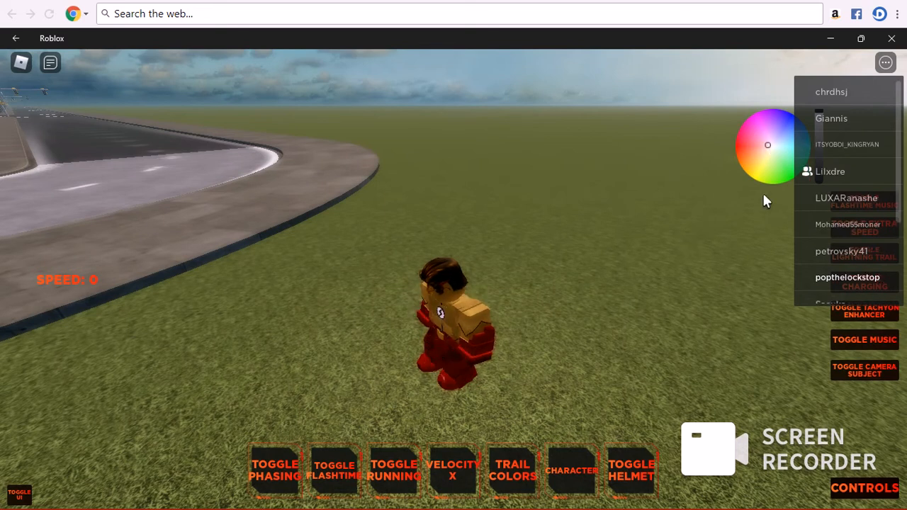
- Close the trail colour wheel and walk beside the dark-suited player in the field
left_click(778, 176)
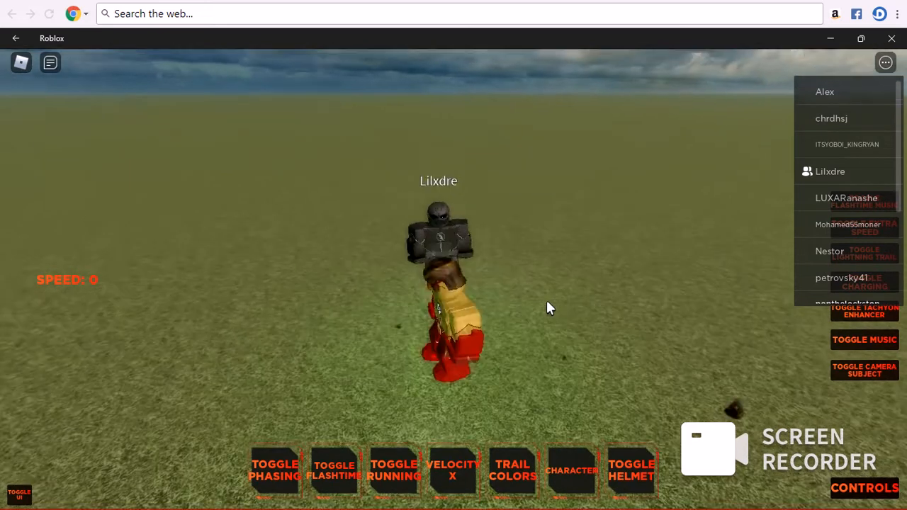
left_click(394, 480)
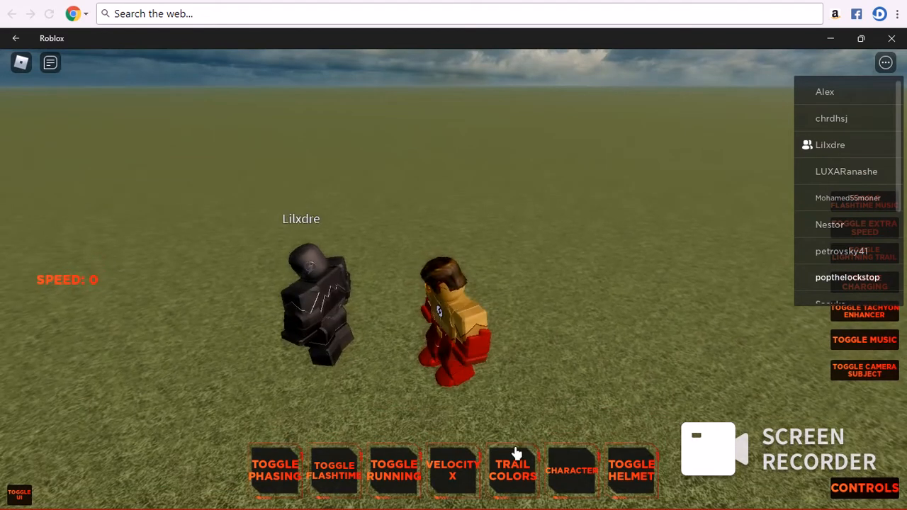
left_click(570, 473)
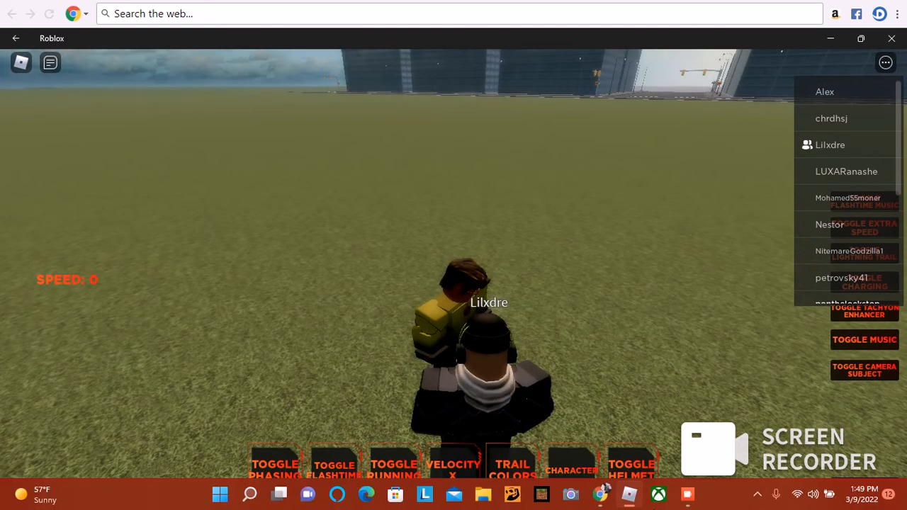
left_click(687, 495)
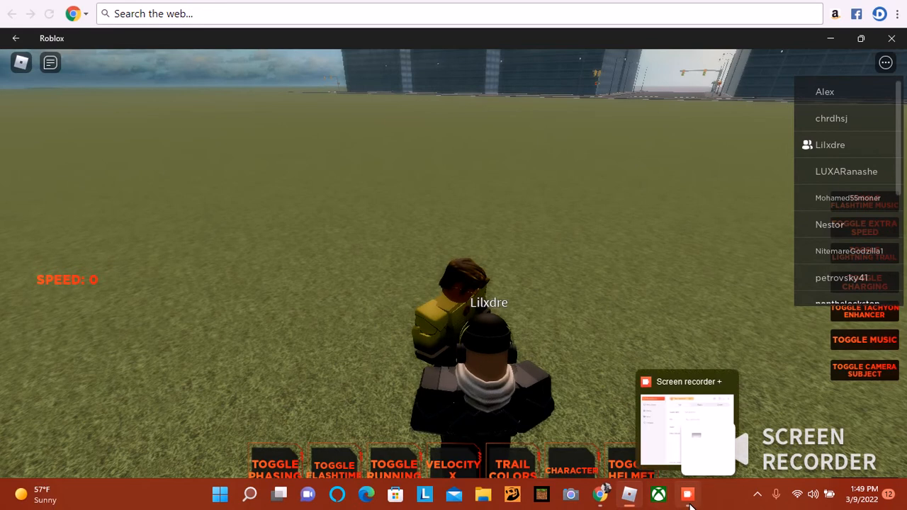
- Hide the recorder preview and taskbar, bringing up the computer and Xbox controls list
left_click(686, 436)
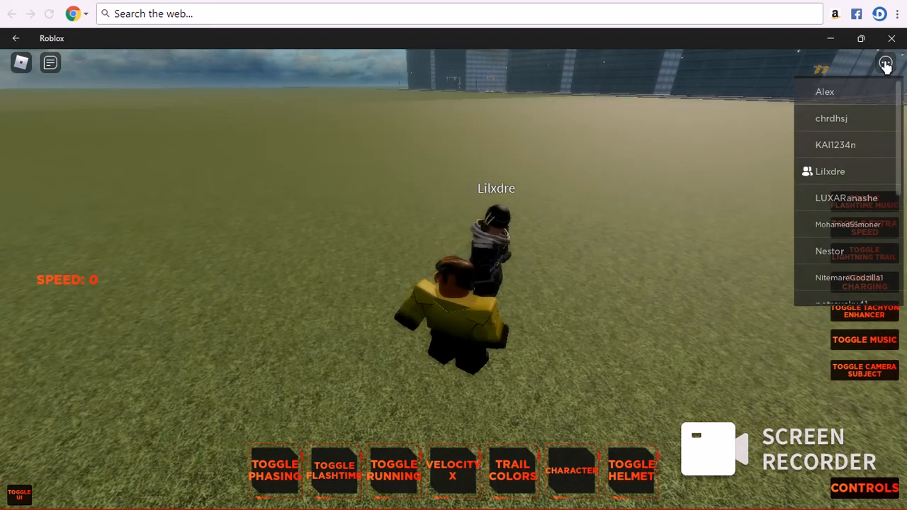
left_click(886, 63)
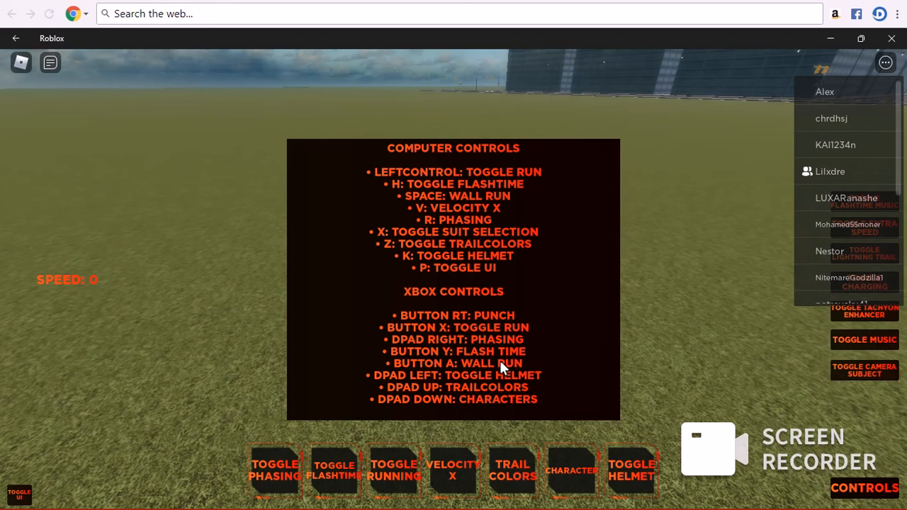
mouse_move(681, 323)
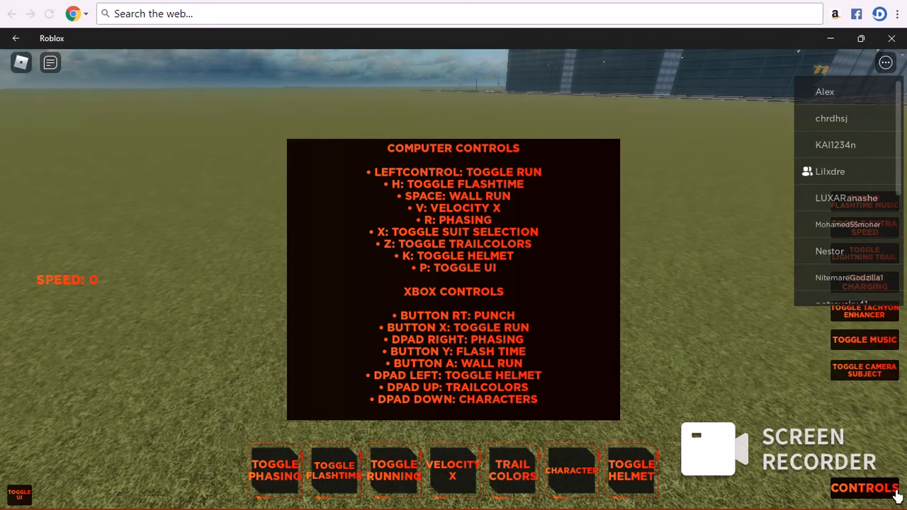
- Hide the controls reference panel, then show it again over the field
left_click(865, 487)
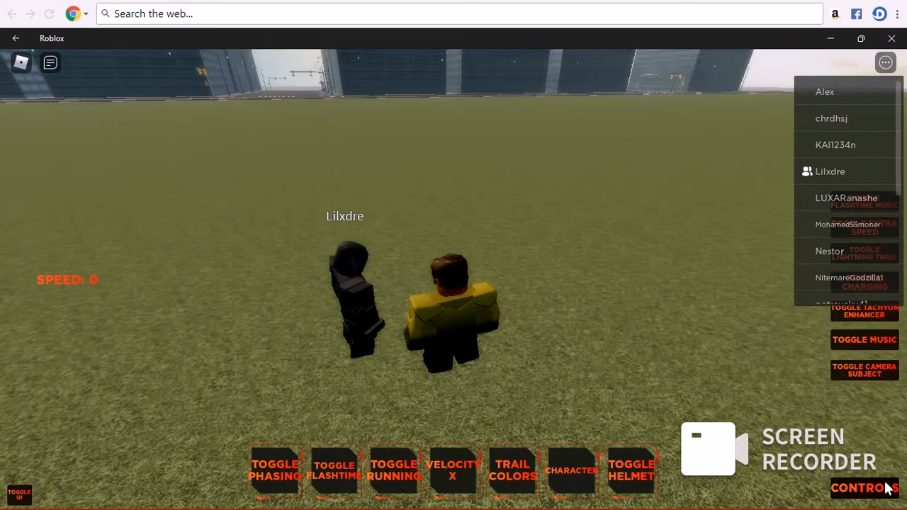
left_click(864, 489)
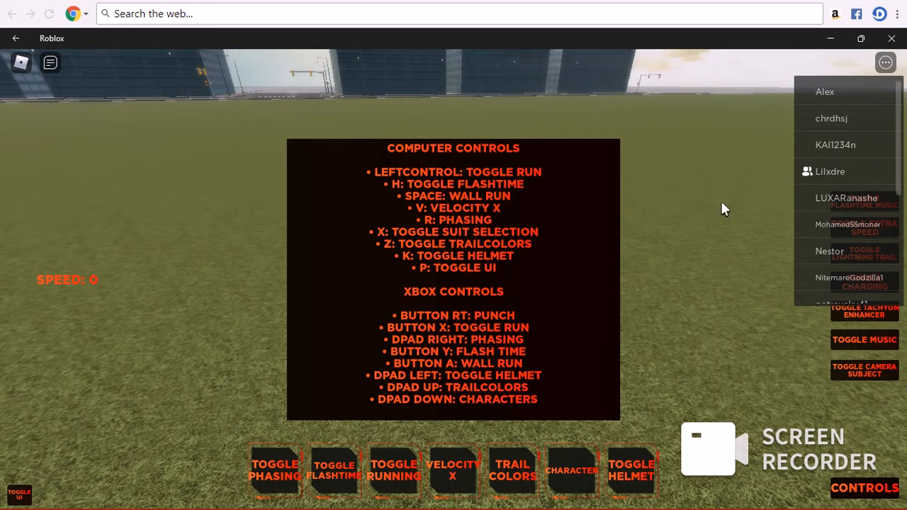
mouse_move(699, 68)
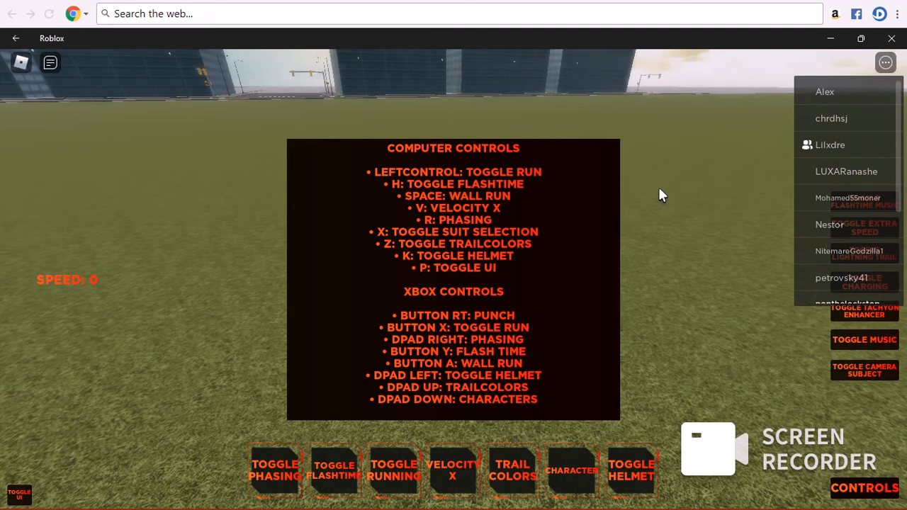
mouse_move(752, 305)
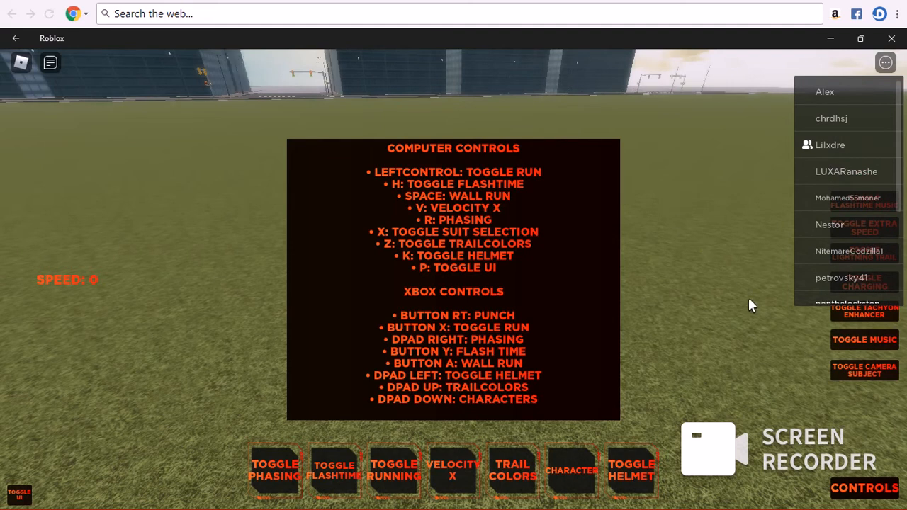
mouse_move(842, 478)
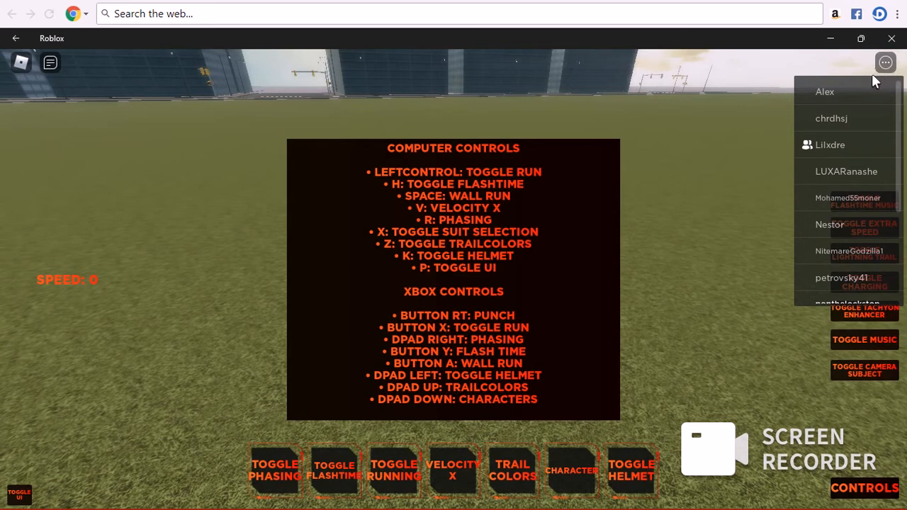
mouse_move(869, 84)
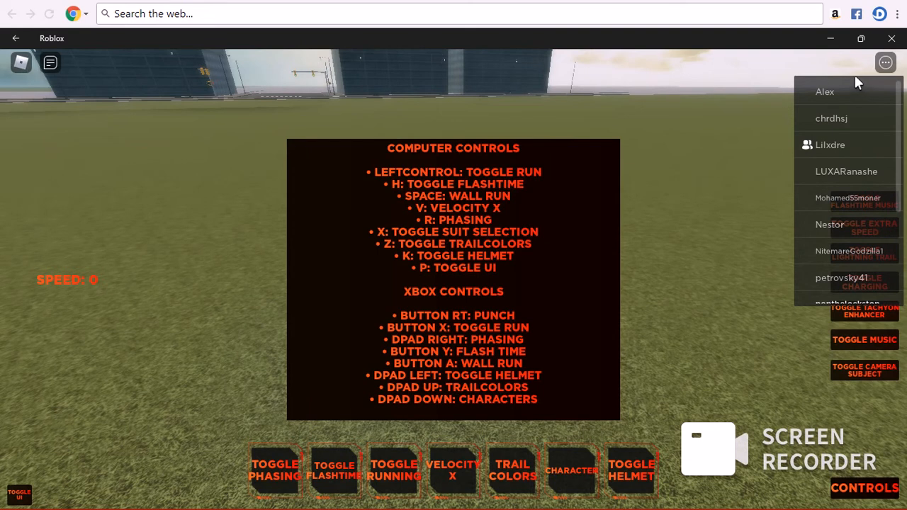
mouse_move(801, 82)
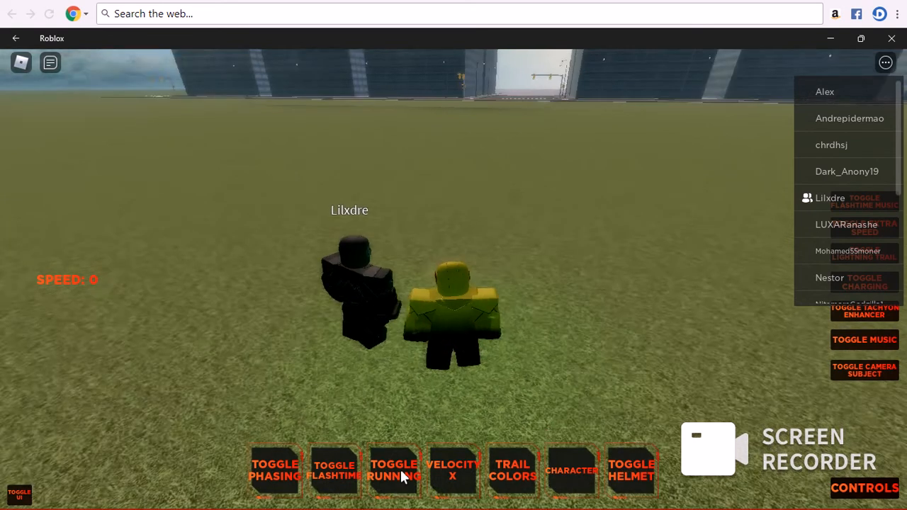
left_click(397, 478)
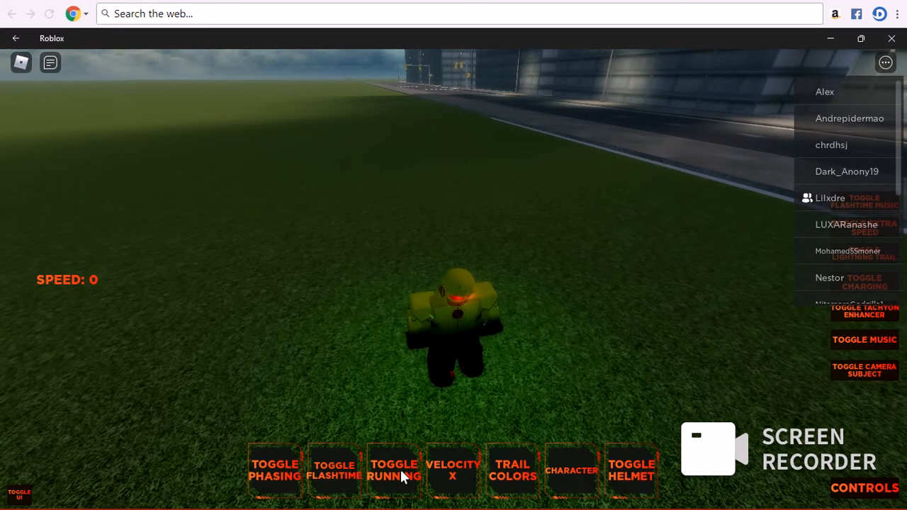
left_click(865, 489)
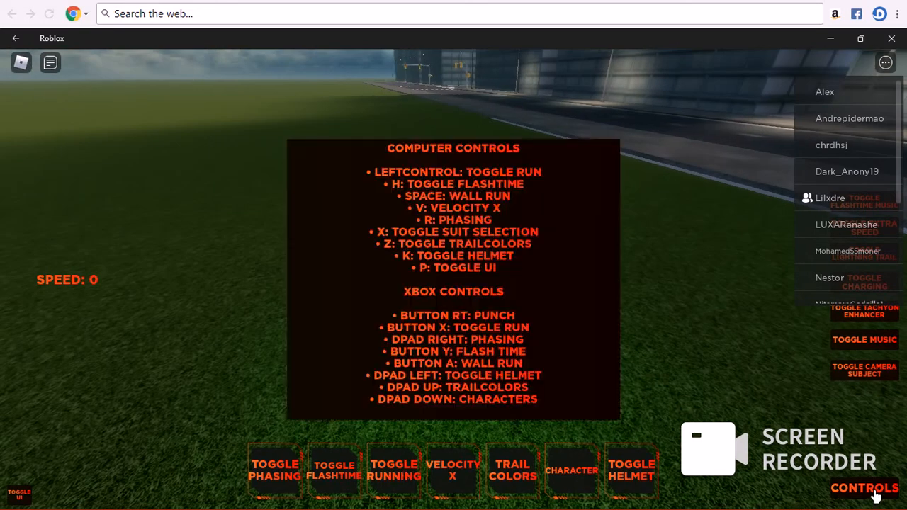
mouse_move(528, 378)
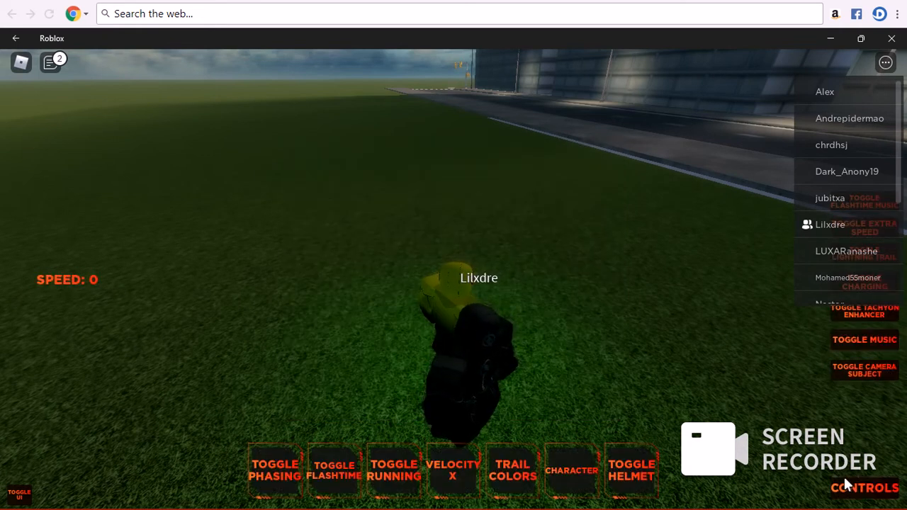
left_click(866, 487)
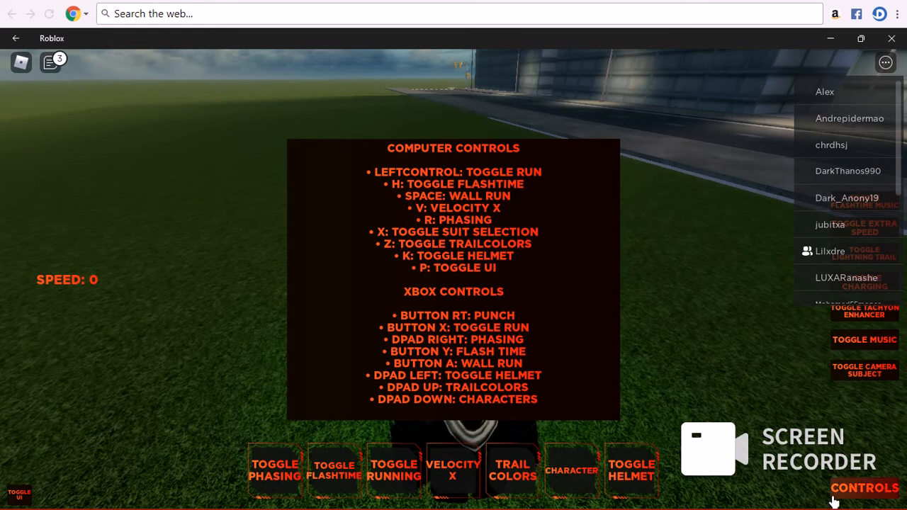
left_click(866, 488)
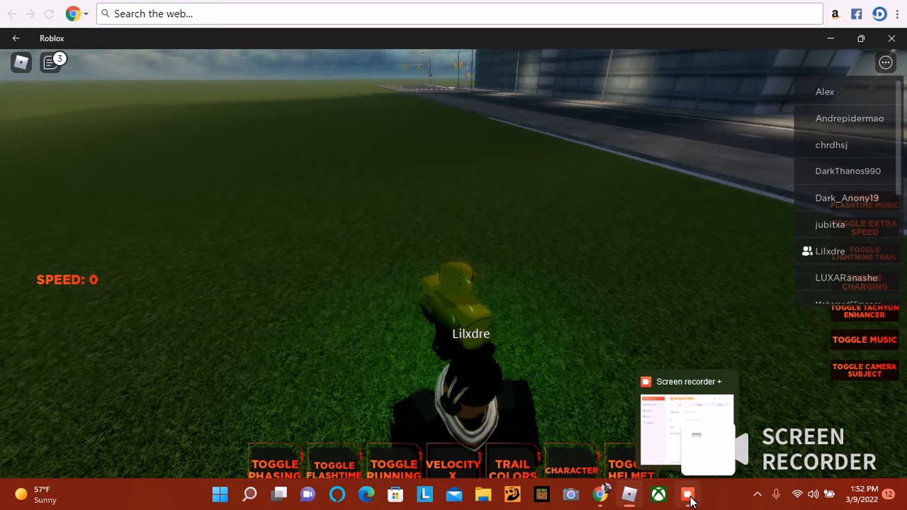
left_click(689, 495)
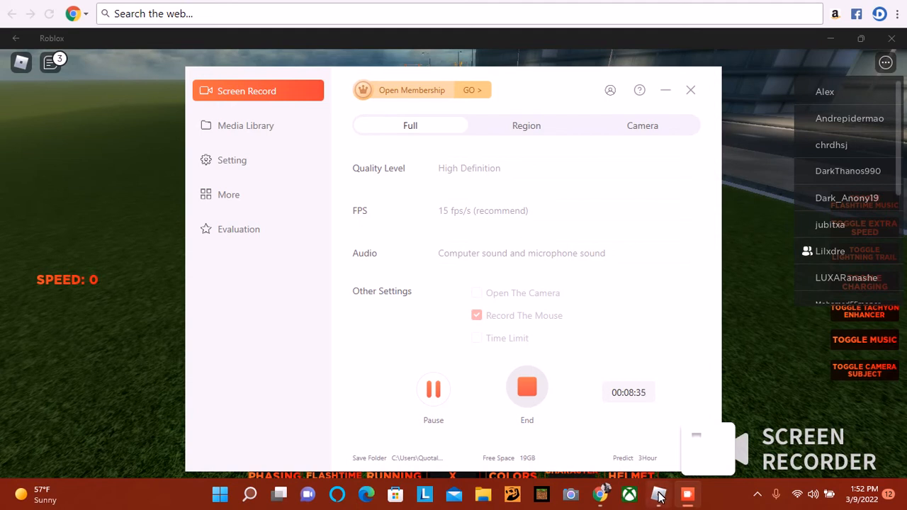
left_click(690, 91)
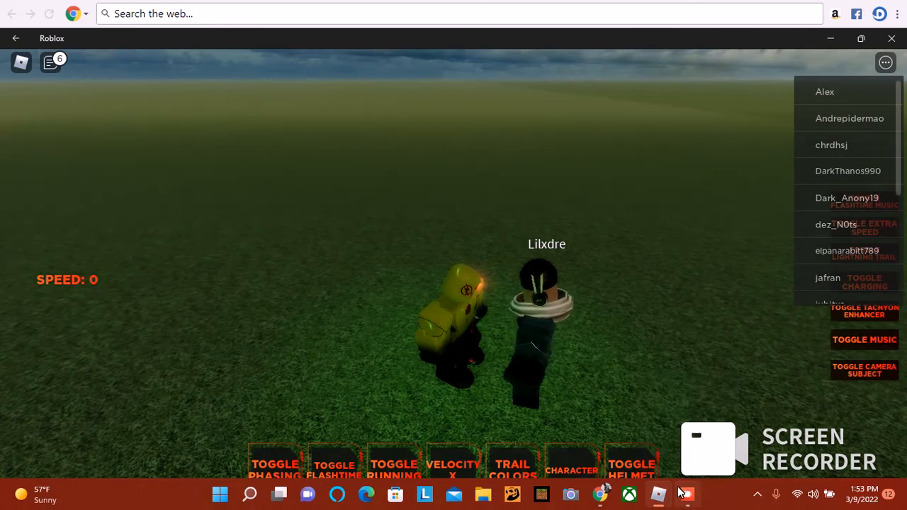
left_click(687, 494)
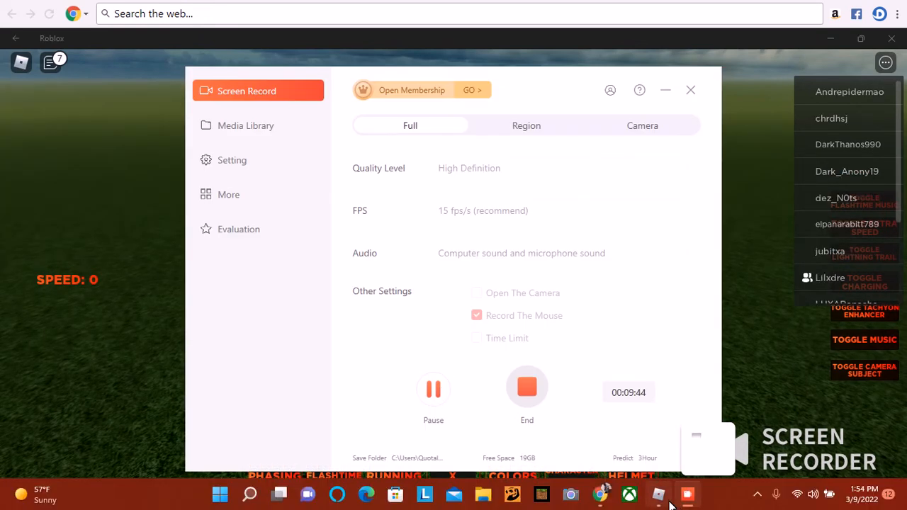
left_click(691, 90)
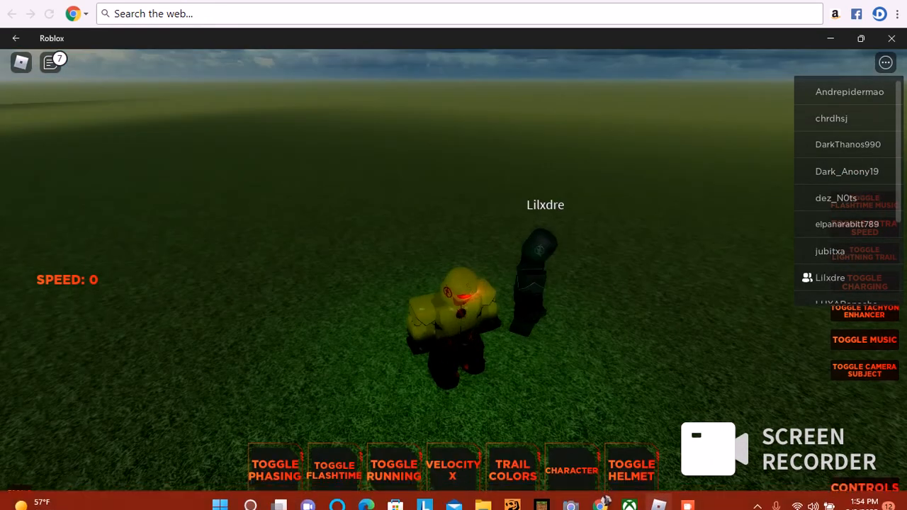